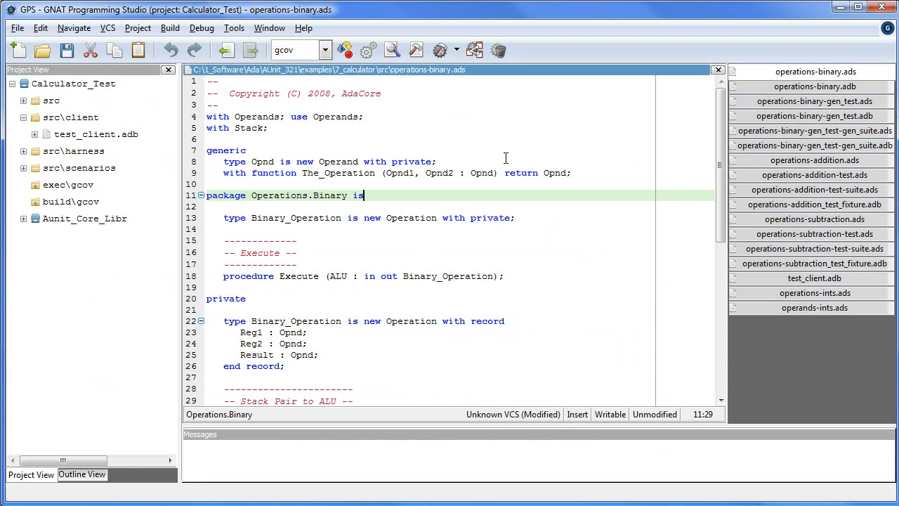
mouse_move(485, 158)
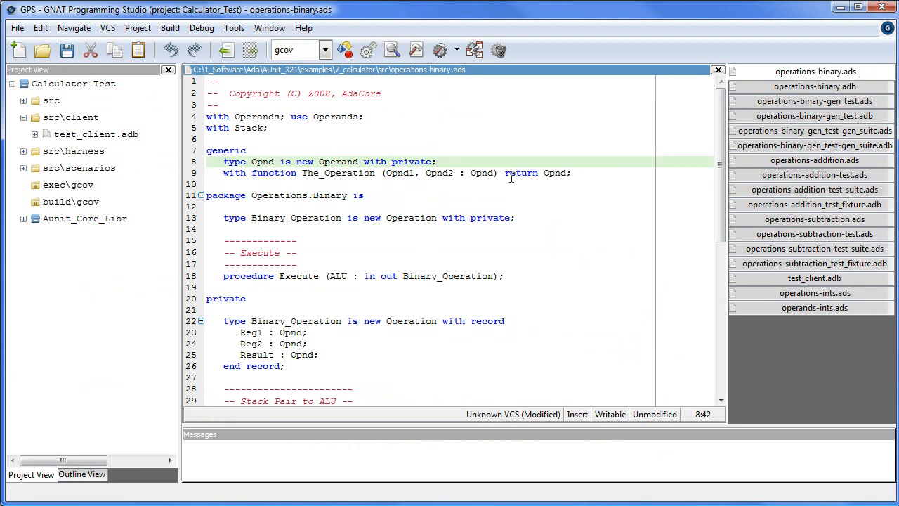
Read through The_Operation and Execute declarations in the spec, then switch to operations-binary.adb
click(572, 172)
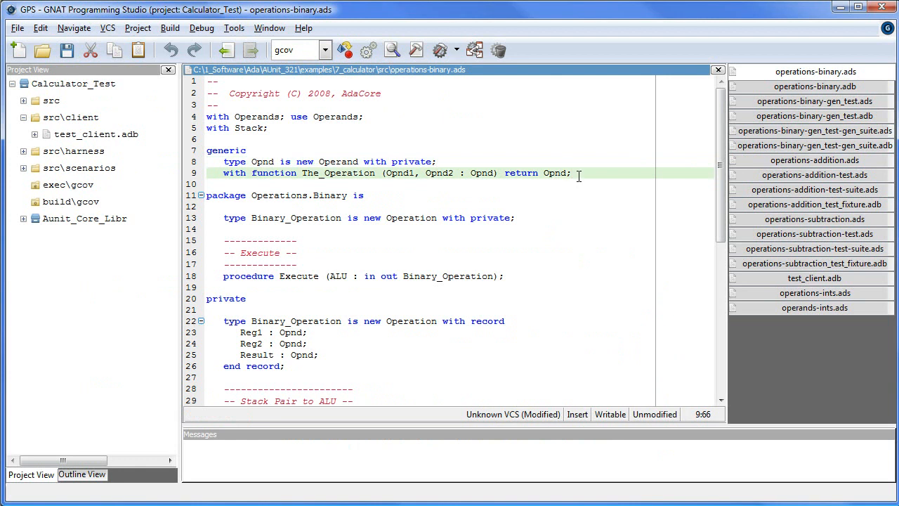
mouse_move(529, 218)
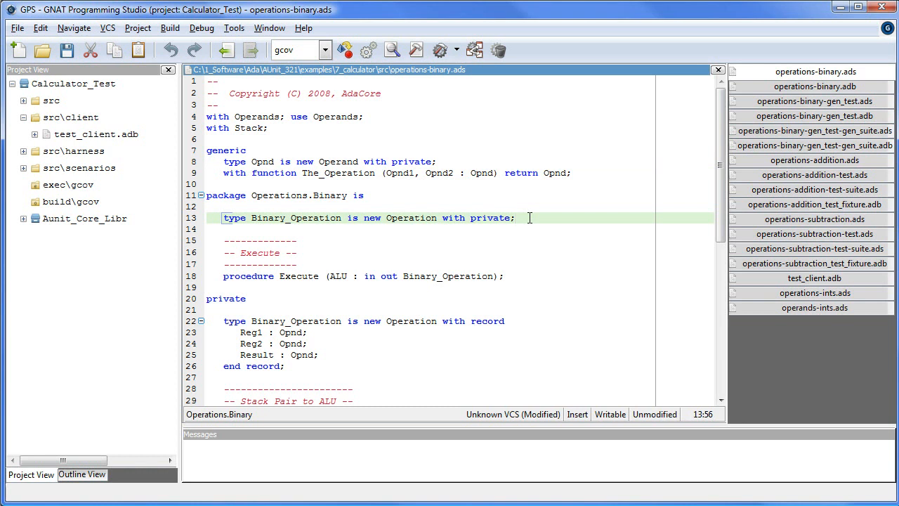
mouse_move(480, 286)
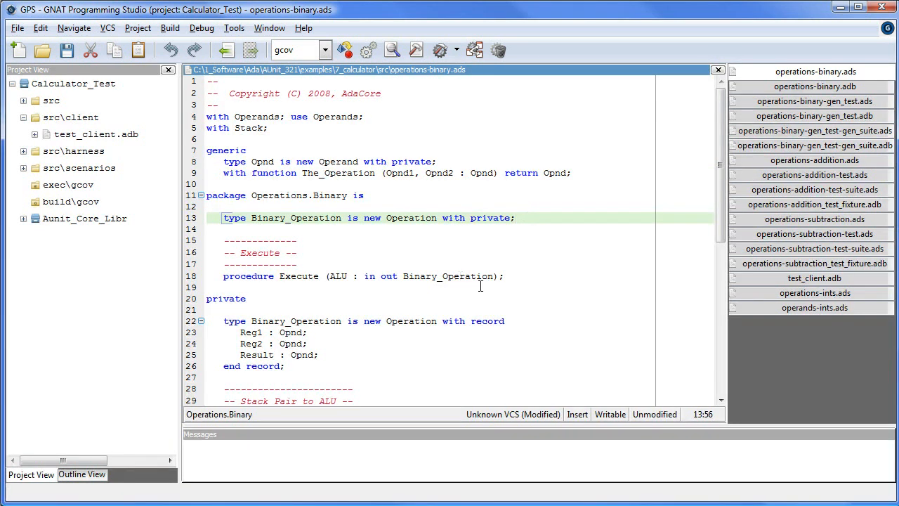
click(523, 275)
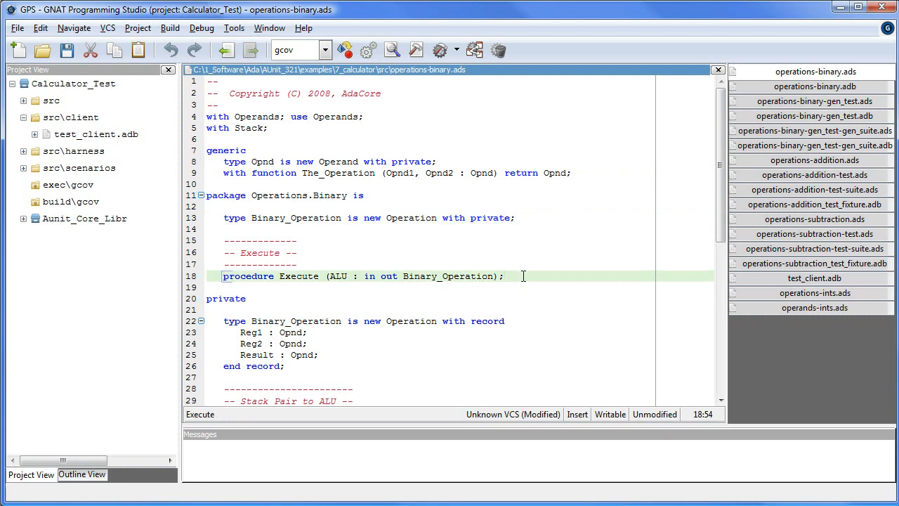
mouse_move(528, 303)
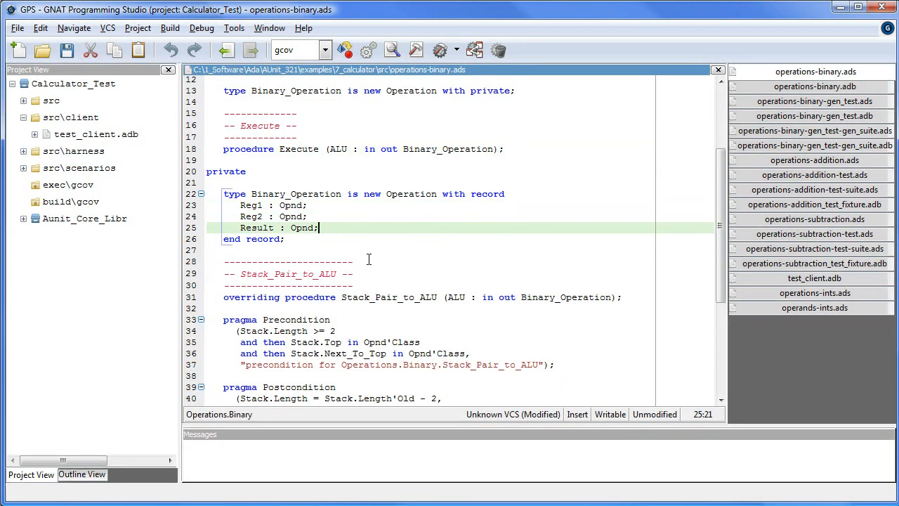
scroll(down, 3)
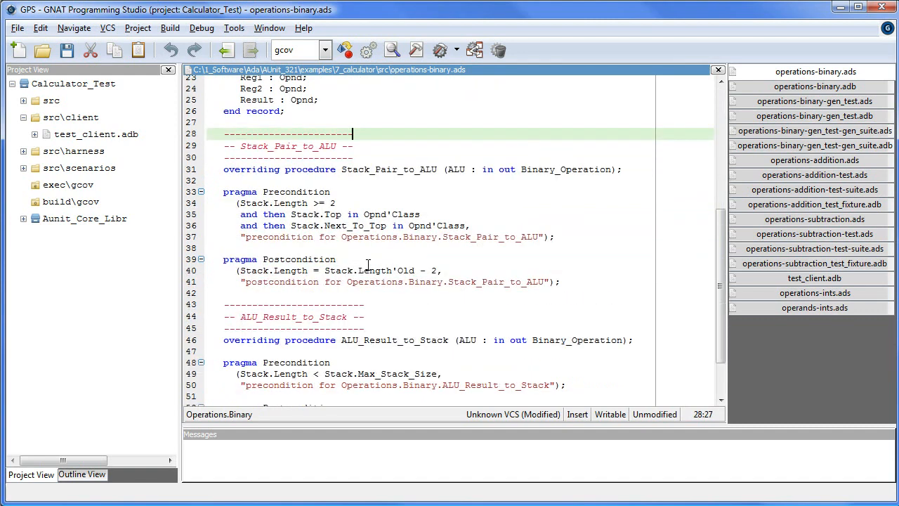
mouse_move(393, 165)
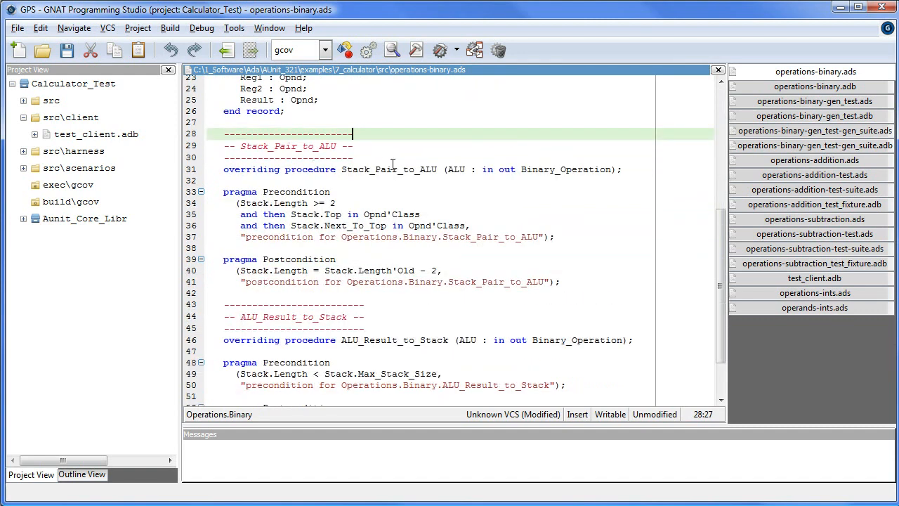
scroll(down, 3)
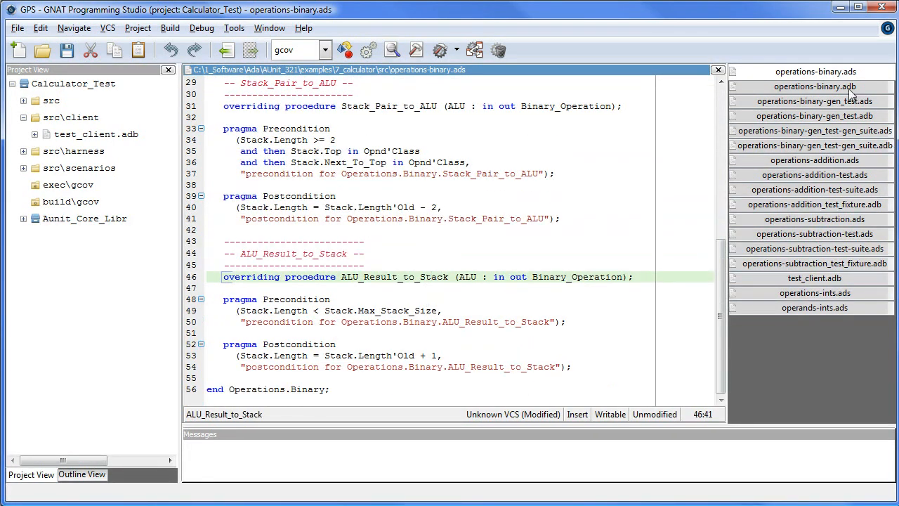
click(814, 86)
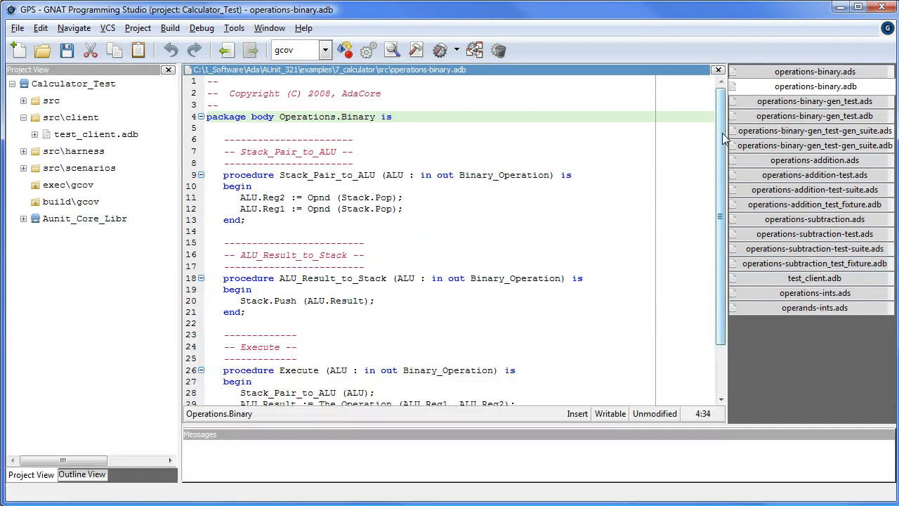
Follow the body down to Execute's call of The_Operation, then switch to operations-binary-gen_test.ads
click(390, 117)
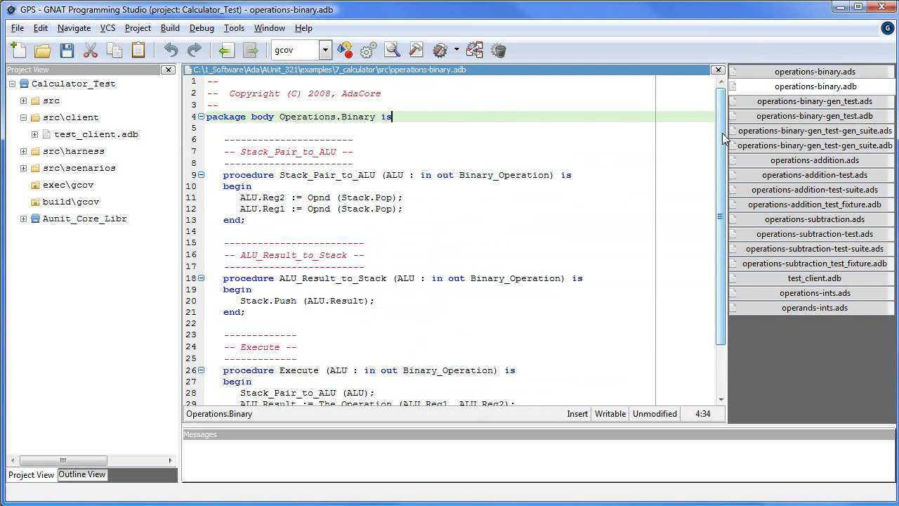
scroll(down, 3)
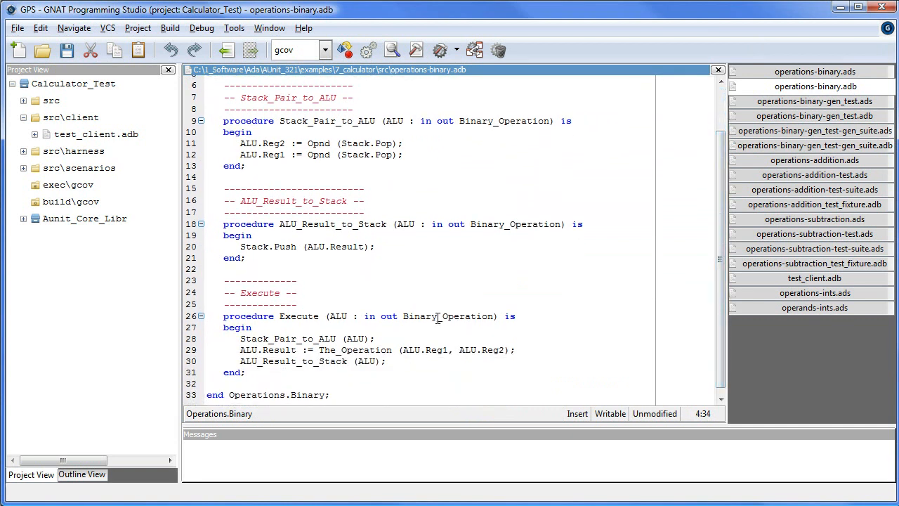
click(373, 350)
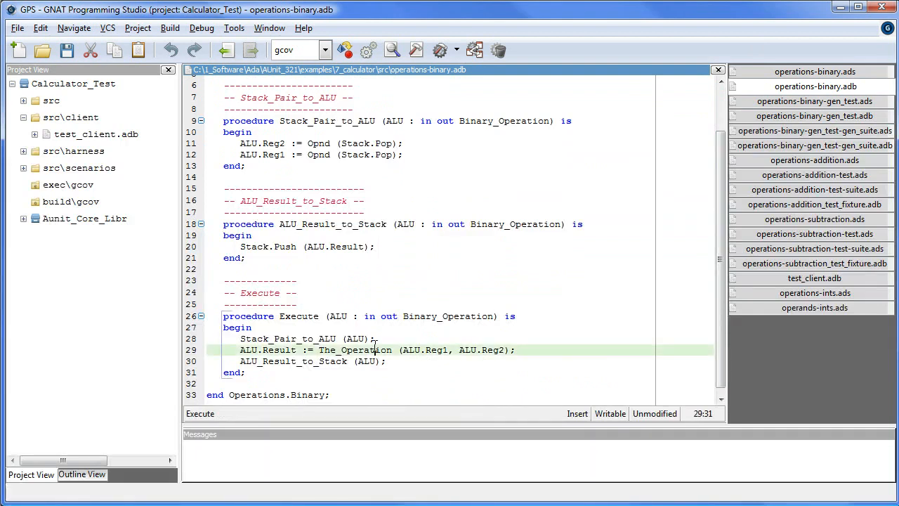
click(814, 101)
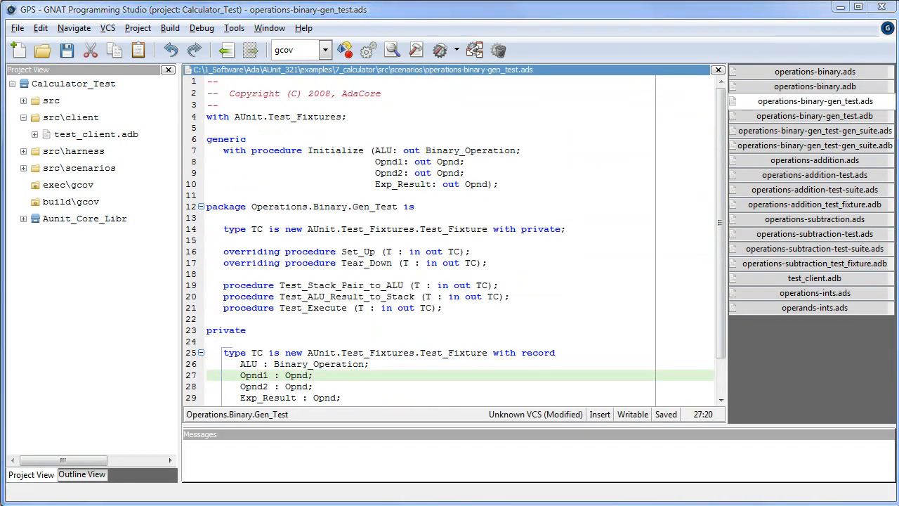
mouse_move(387, 140)
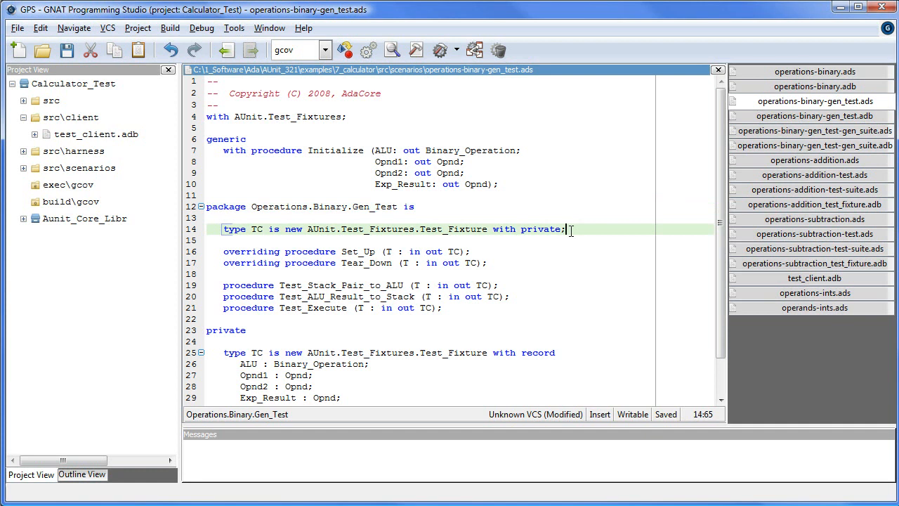
Review the TC test fixture type and its ALU component, moving on to operations-binary-gen_test.adb
click(483, 251)
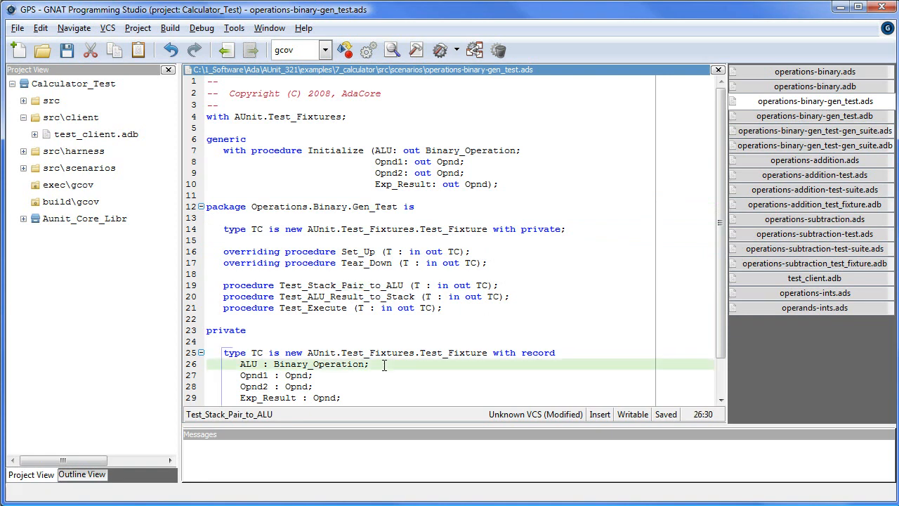
click(814, 115)
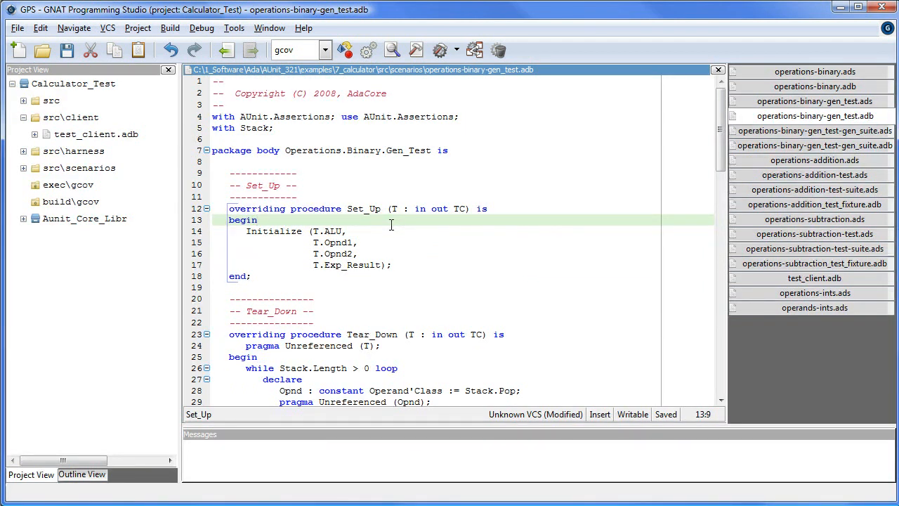
Walk through the Set_Up body and the Tear_Down procedure with its pragma Unreferenced
click(259, 219)
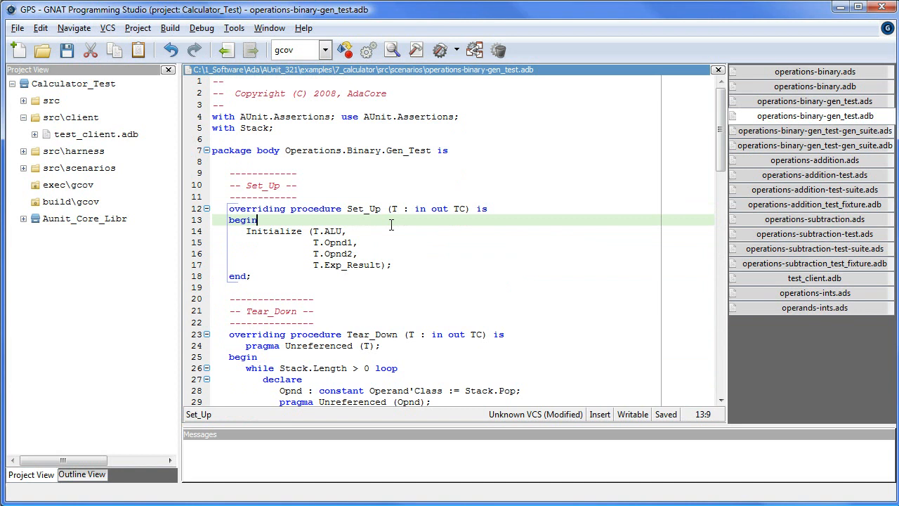
mouse_move(491, 213)
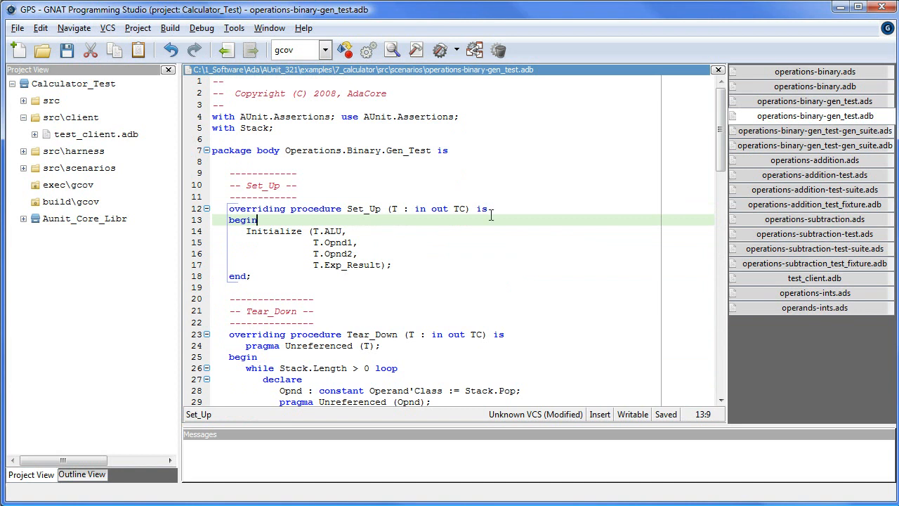
scroll(down, 3)
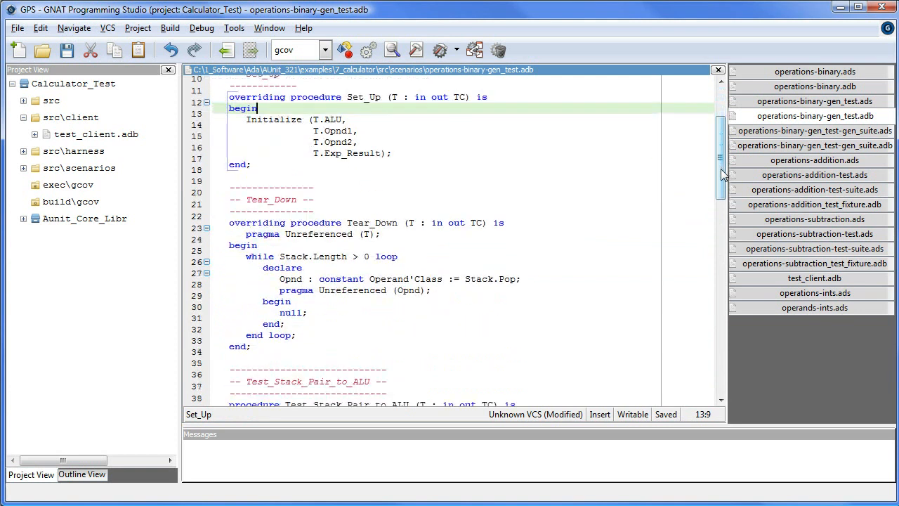
scroll(down, 3)
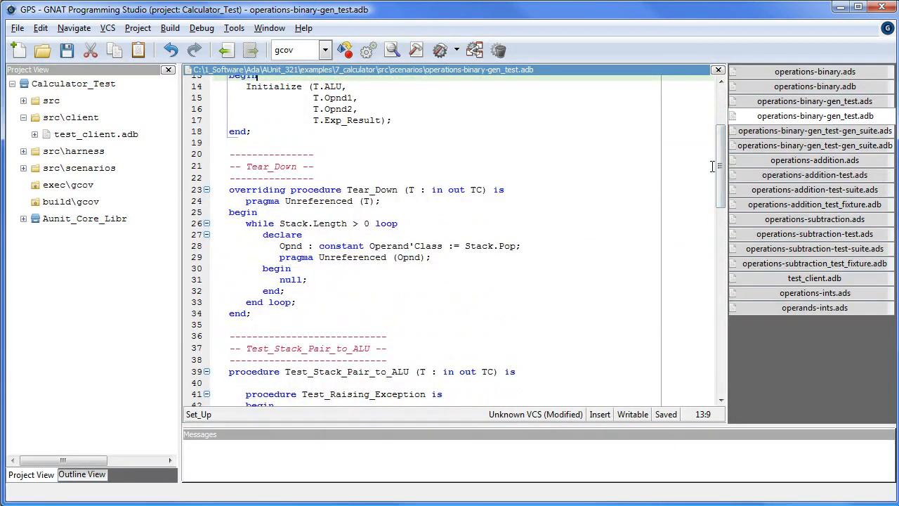
click(503, 189)
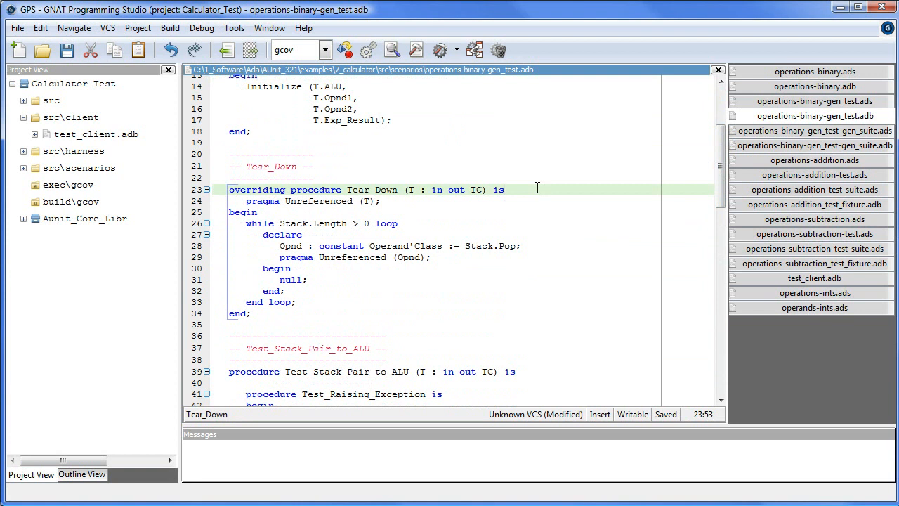
mouse_move(452, 264)
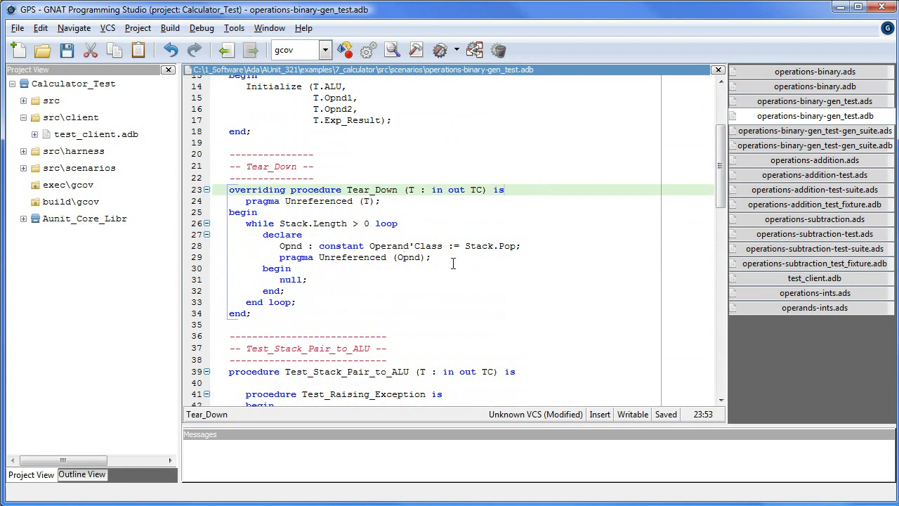
click(443, 257)
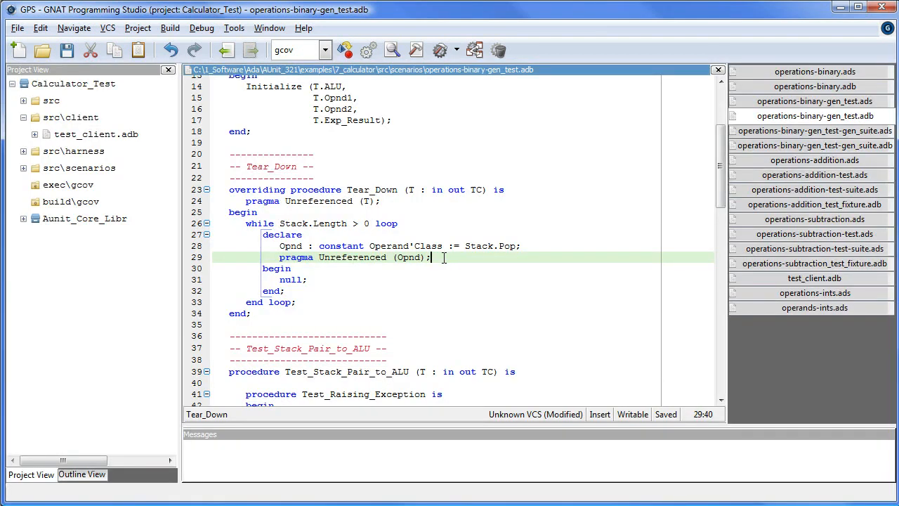
Read the remaining stack and execute test procedures, then switch to operations-binary-gen_test-gen_suite.ads
scroll(down, 3)
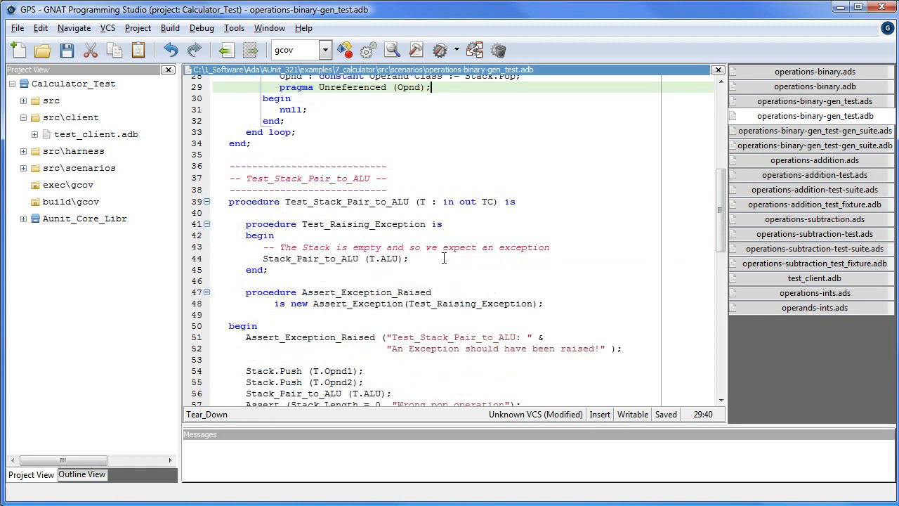
scroll(down, 3)
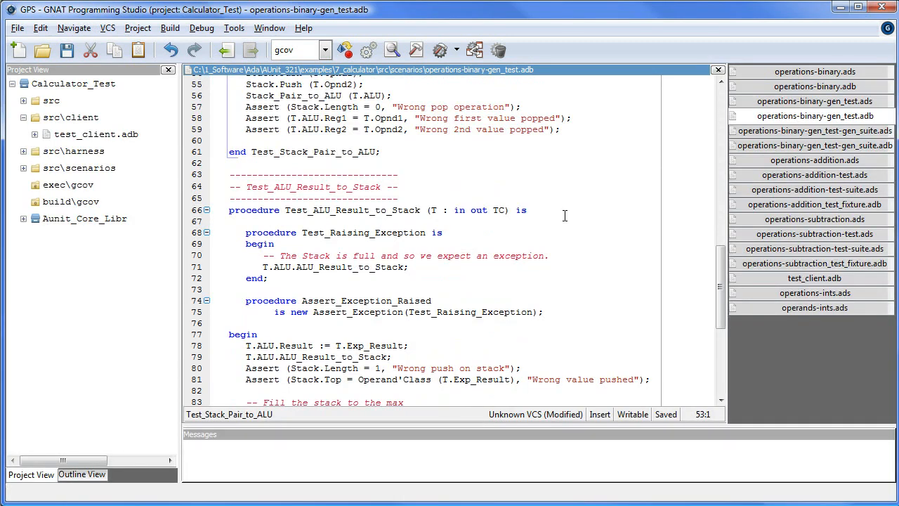
scroll(down, 3)
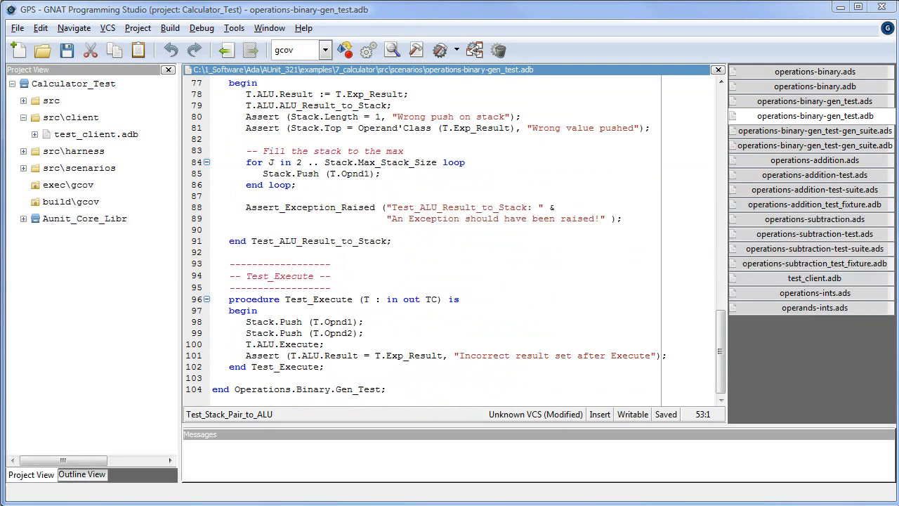
mouse_move(831, 153)
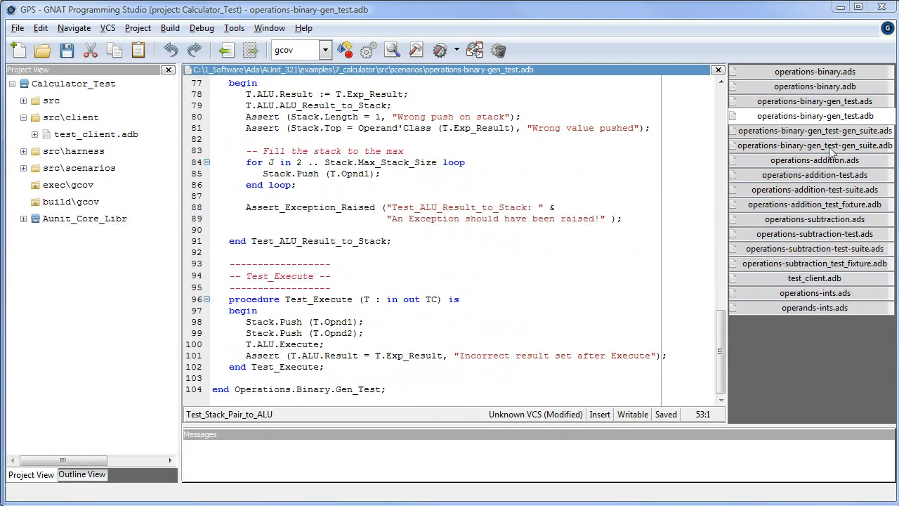
click(814, 131)
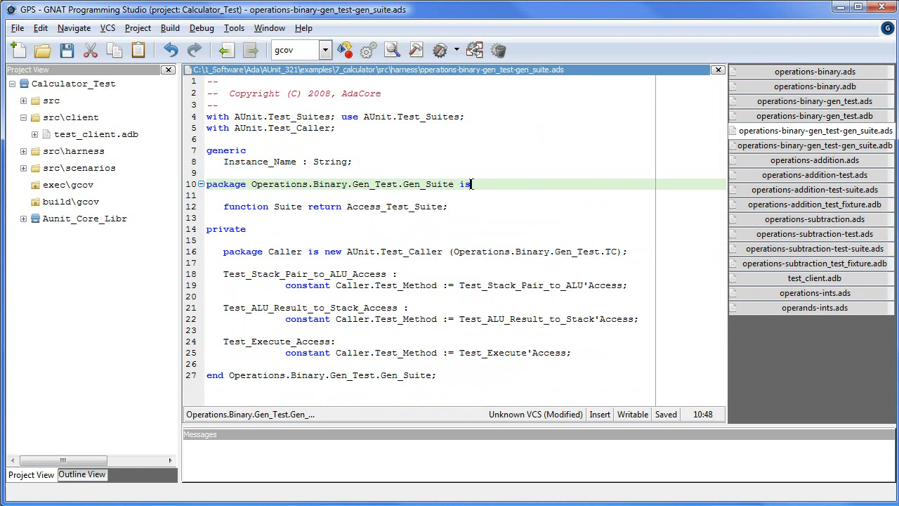
mouse_move(480, 193)
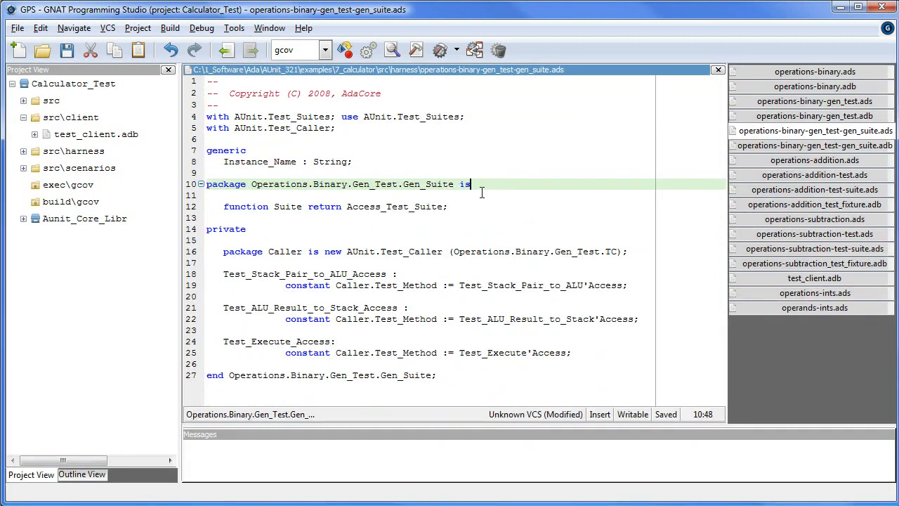
mouse_move(603, 246)
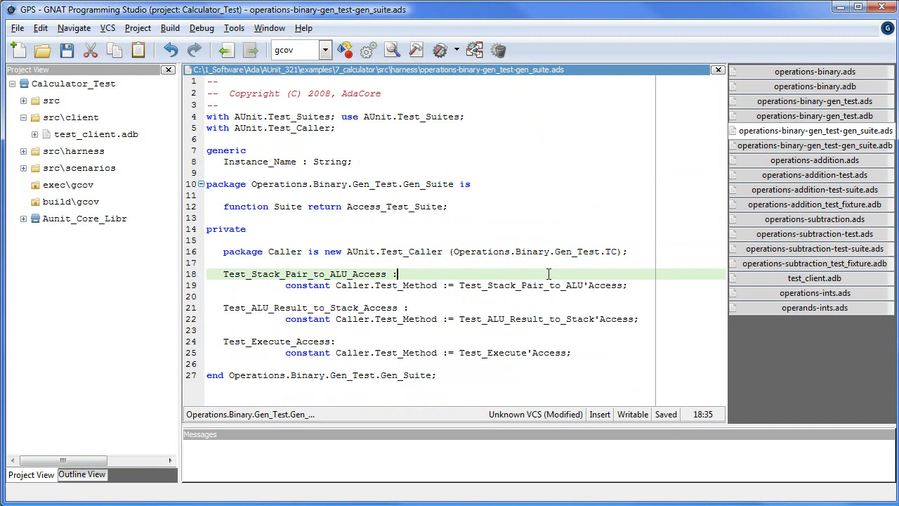
mouse_move(438, 290)
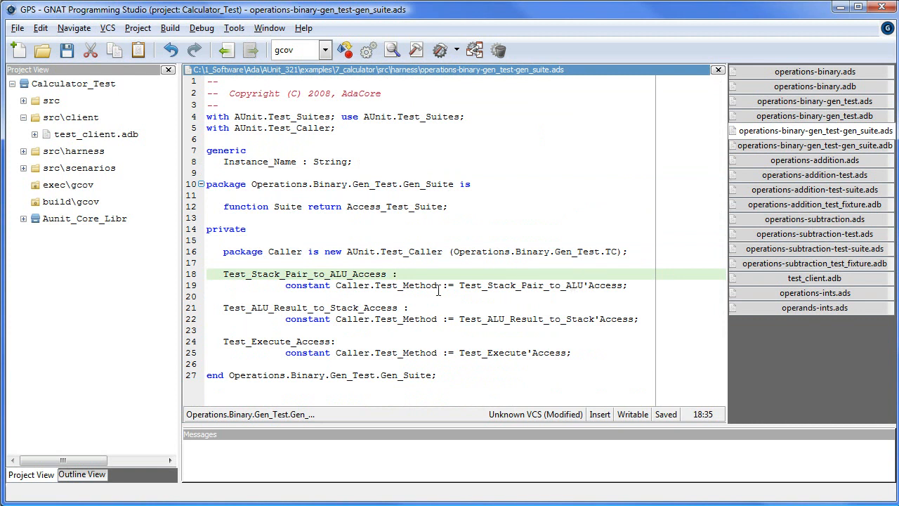
click(463, 345)
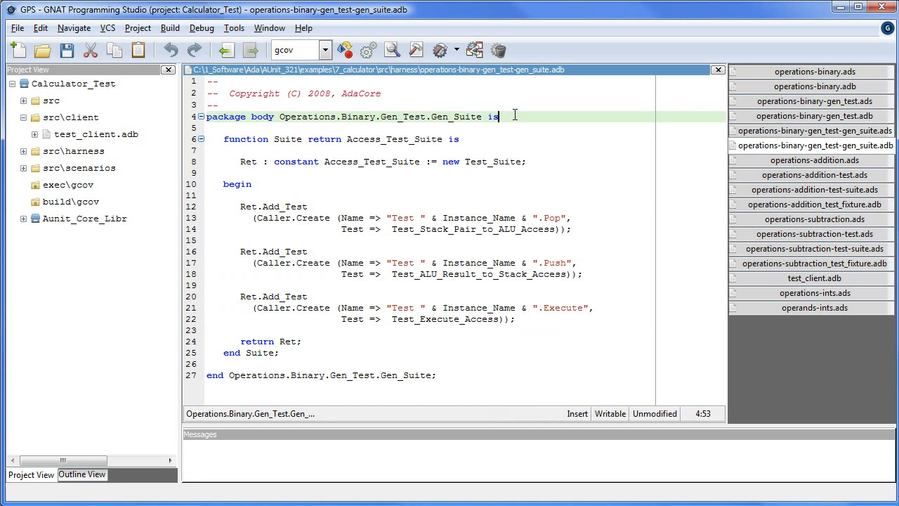
mouse_move(522, 152)
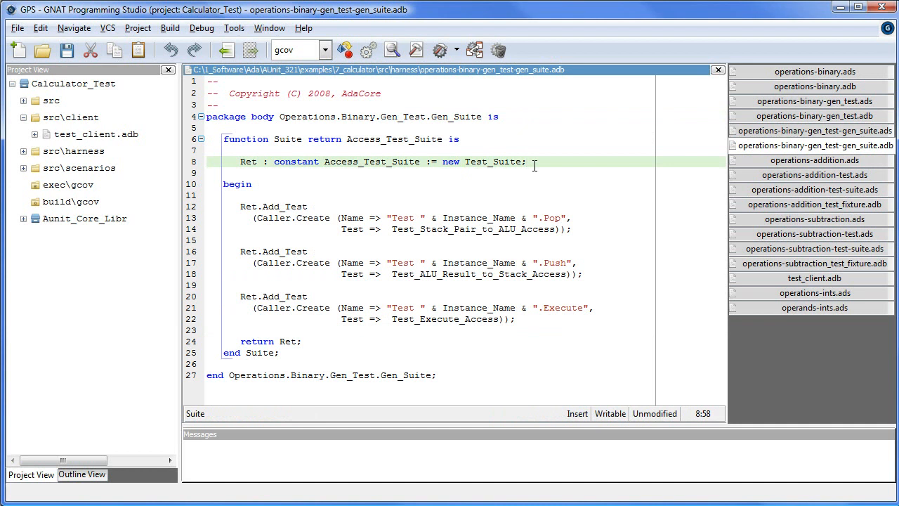
Look at the Suite function that adds the Pop, Push and Execute tests
click(525, 162)
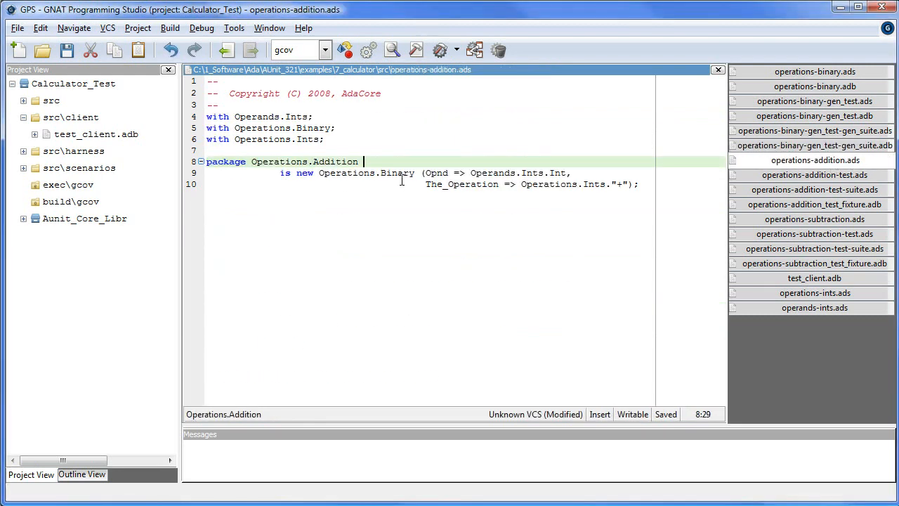
mouse_move(413, 135)
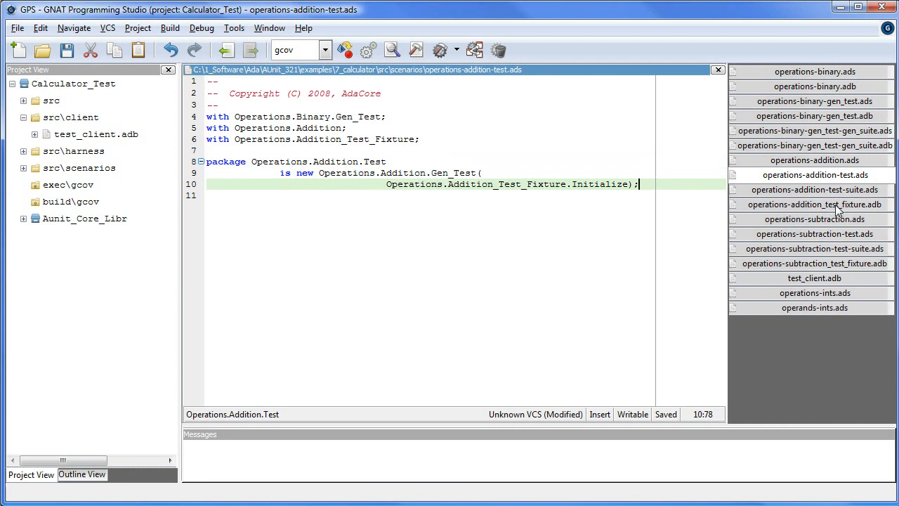
Switch to operations-addition_test_fixture.adb with operands 4 and 6 expecting 10
click(815, 205)
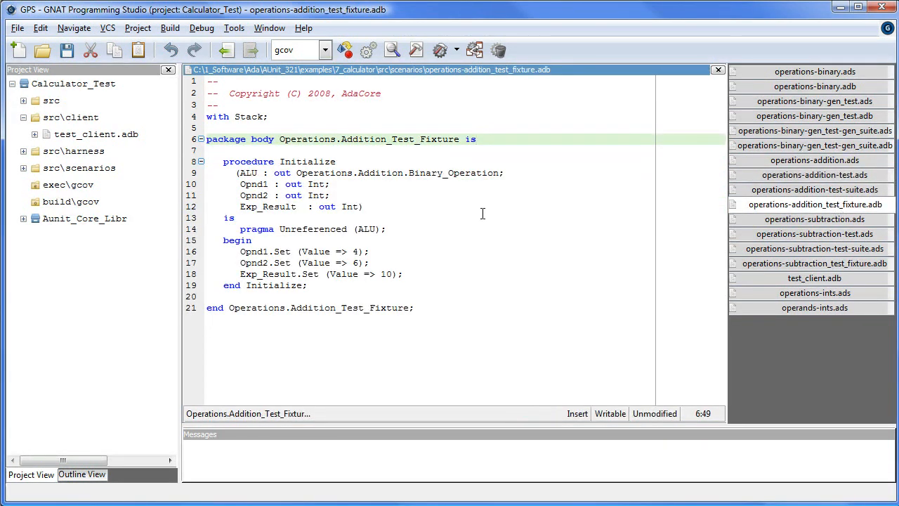
mouse_move(483, 213)
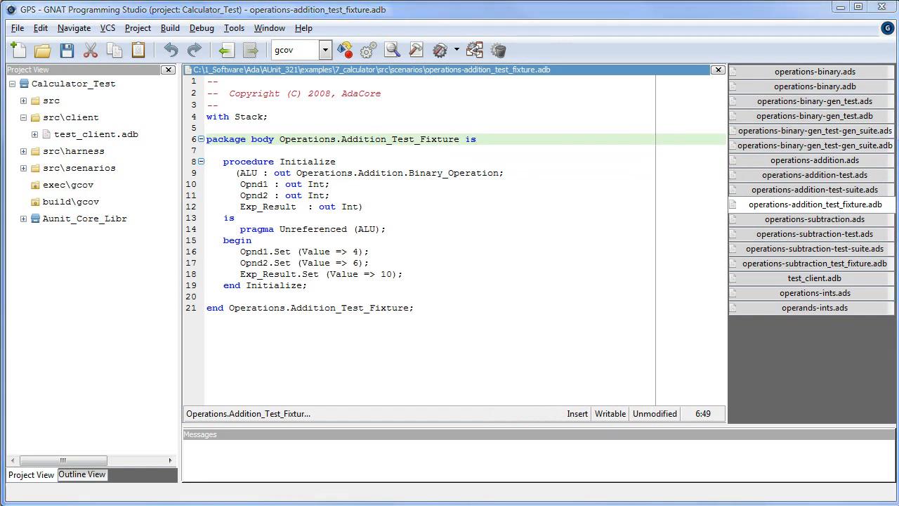
Check the fixture's Initialize procedure, then view operations-addition-test-suite.ads naming 'Operations.Addition with Int'
click(343, 161)
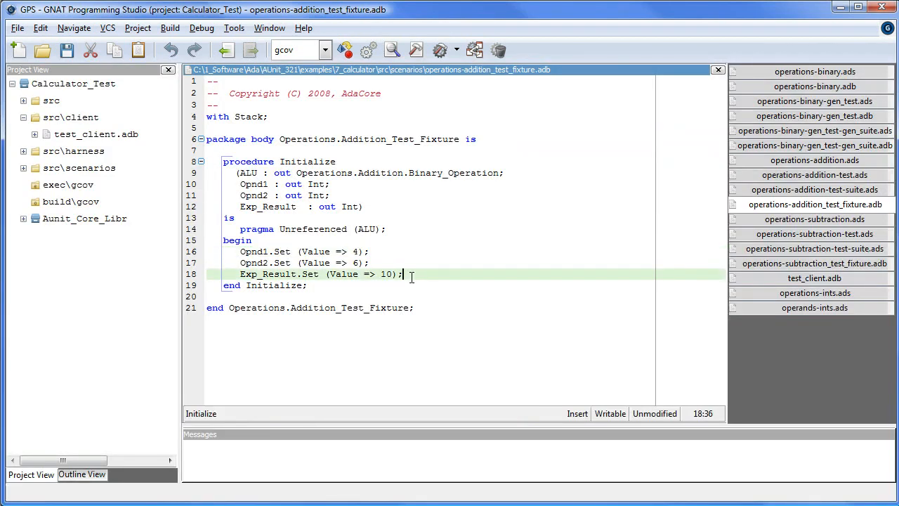
click(814, 188)
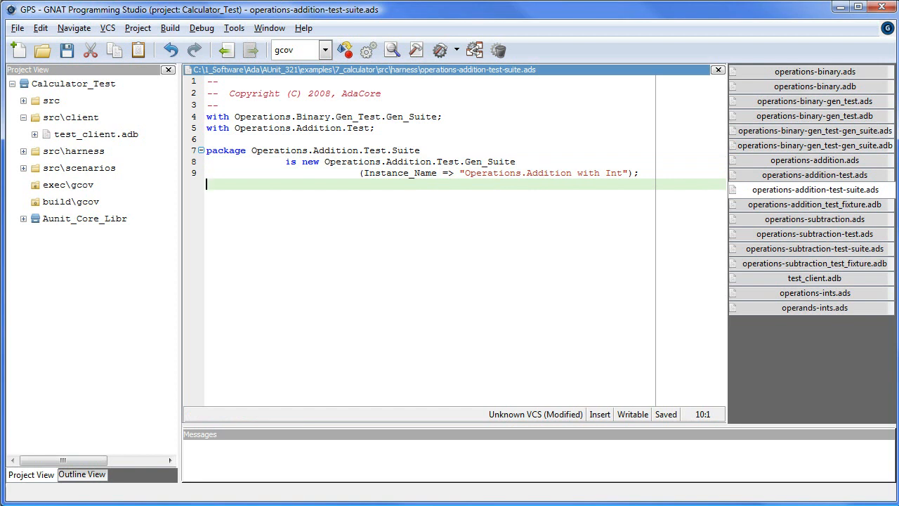
Compare the addition and subtraction fixtures (4 and 6 giving -2), then view operations-ints.ads
click(815, 205)
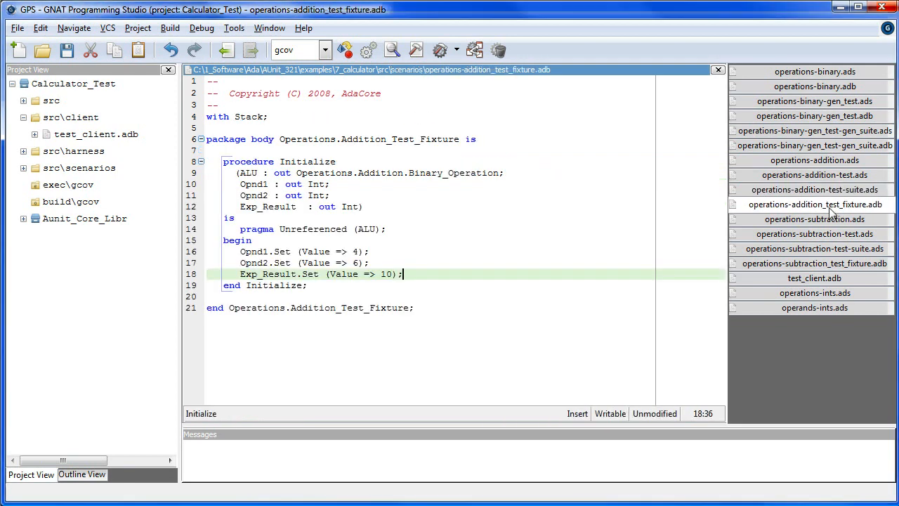
click(815, 219)
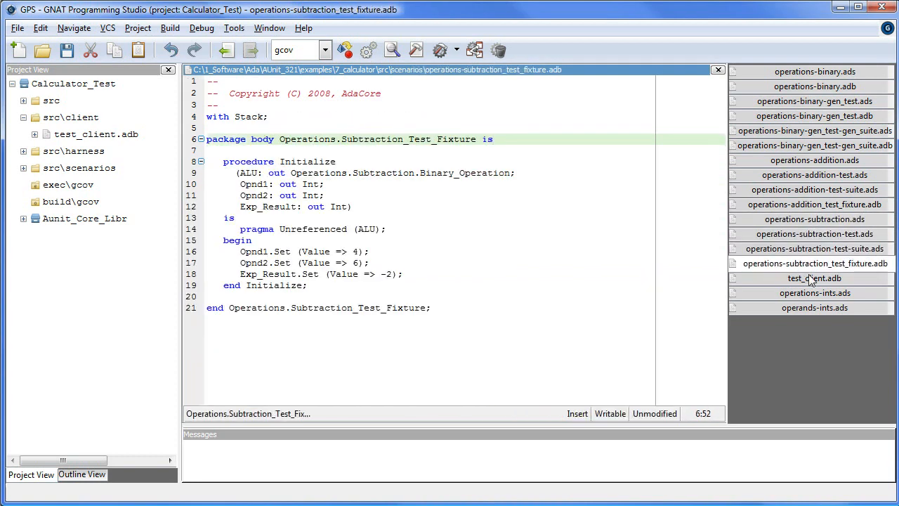
click(814, 279)
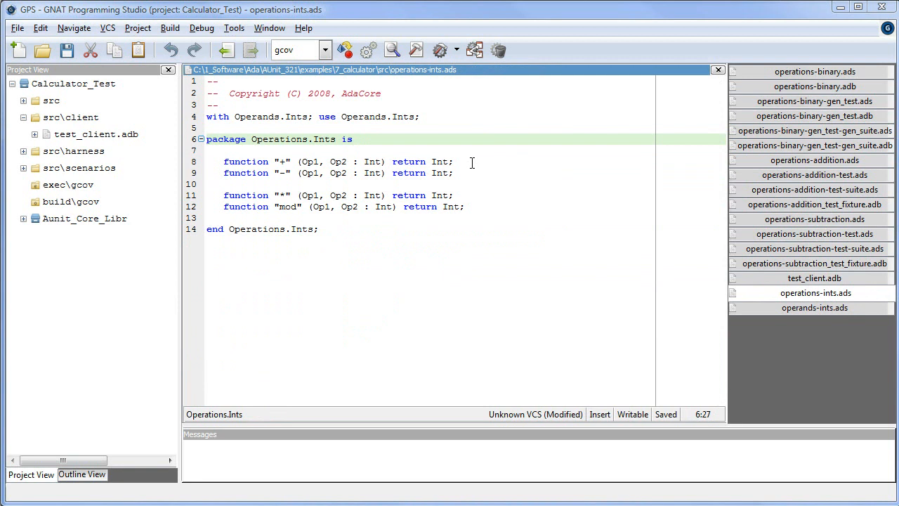
mouse_move(486, 175)
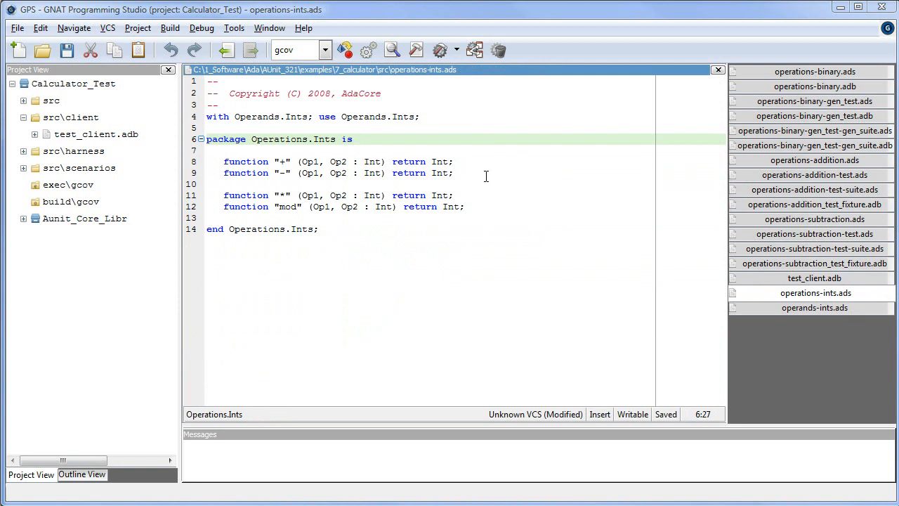
View operands-ints.ads declaring the private Int type with Image, Value and Set
click(815, 307)
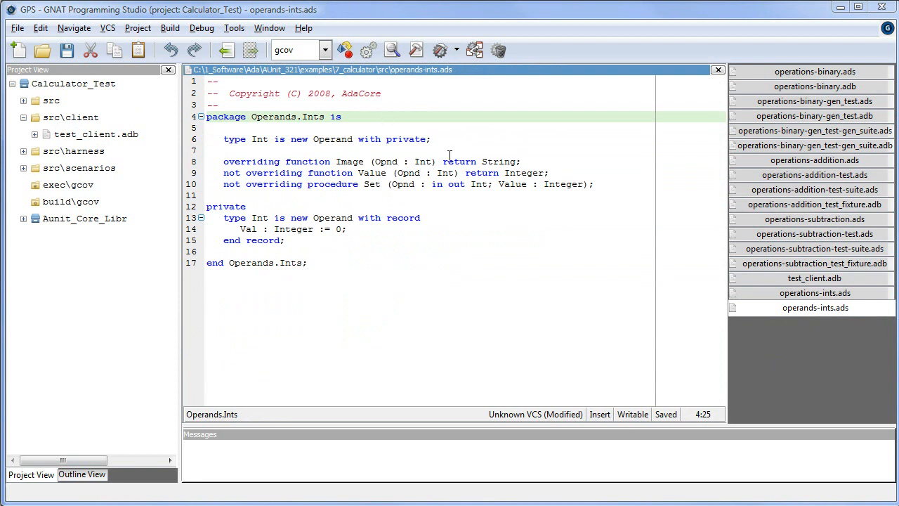
click(429, 139)
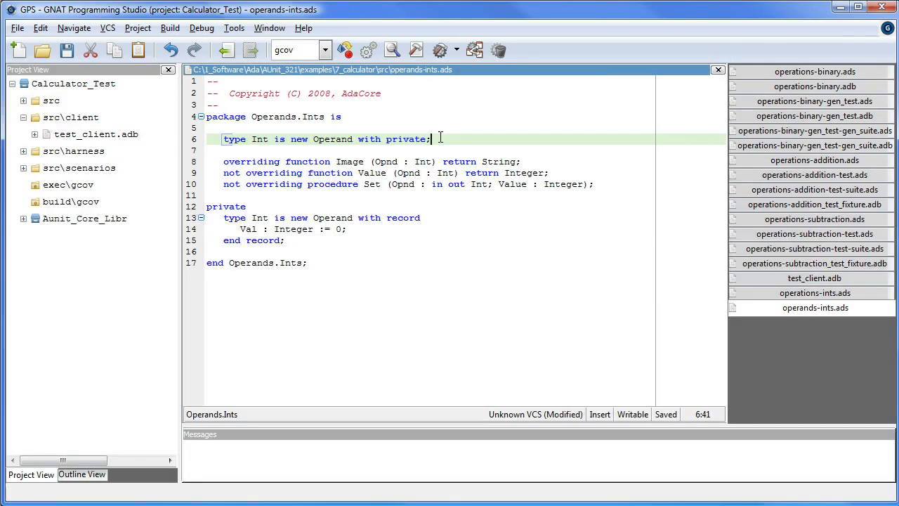
mouse_move(469, 14)
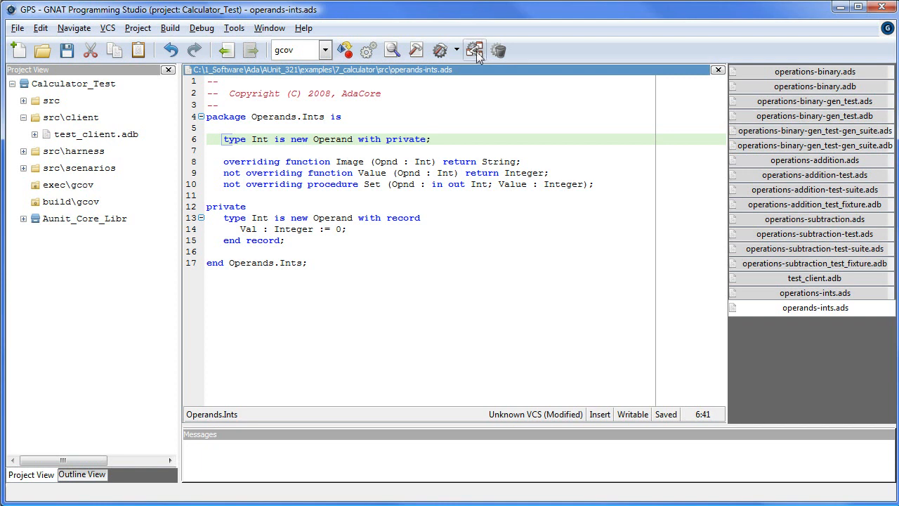
Build the project and test_client, then run calculator_harness reporting 14 successful tests, no failures or errors
click(475, 51)
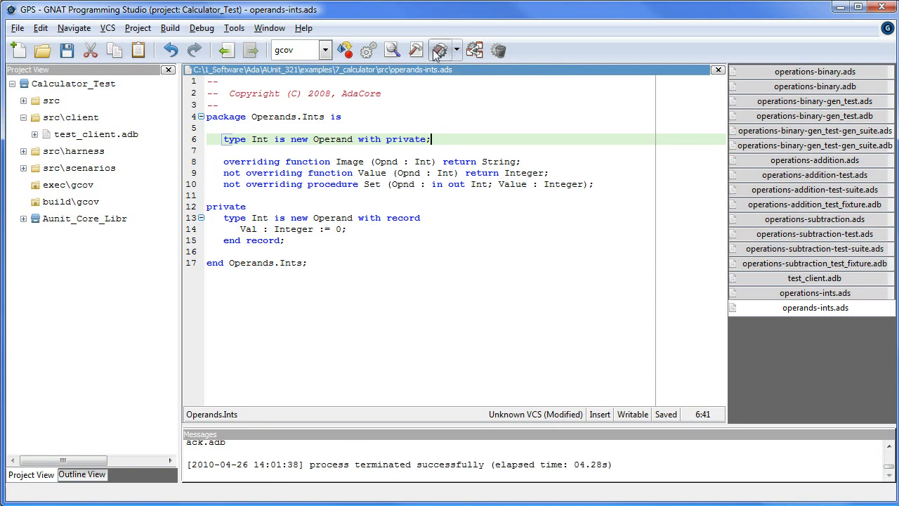
click(439, 49)
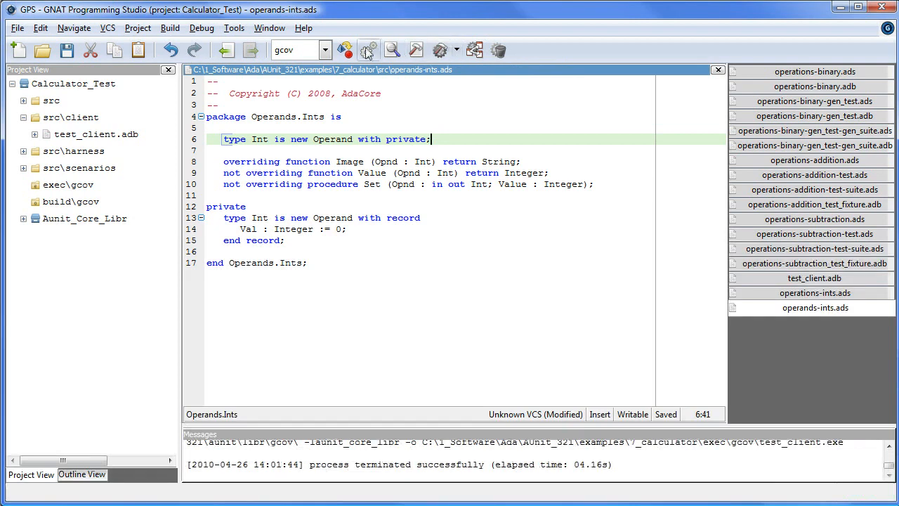
click(346, 49)
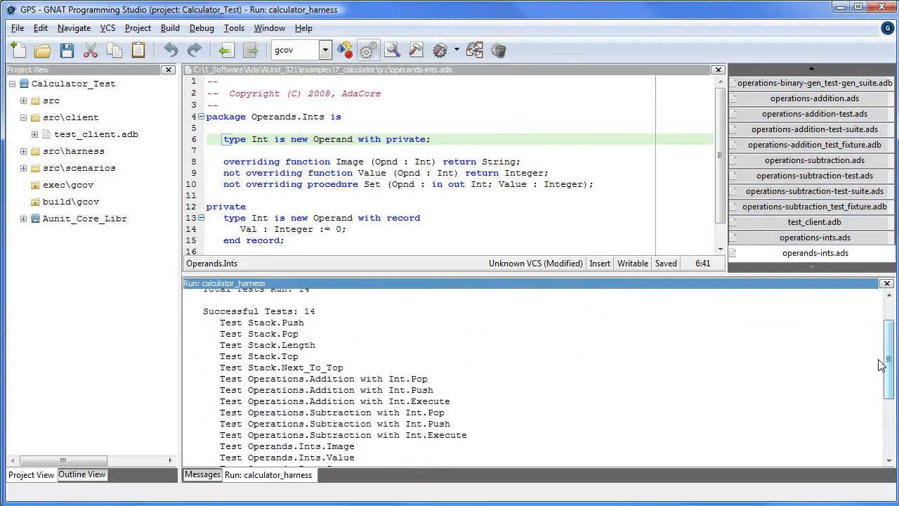
scroll(down, 3)
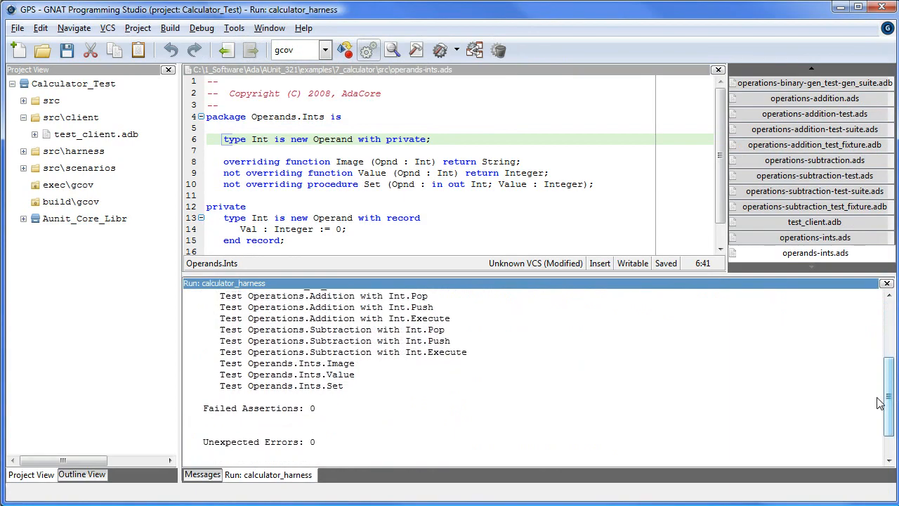